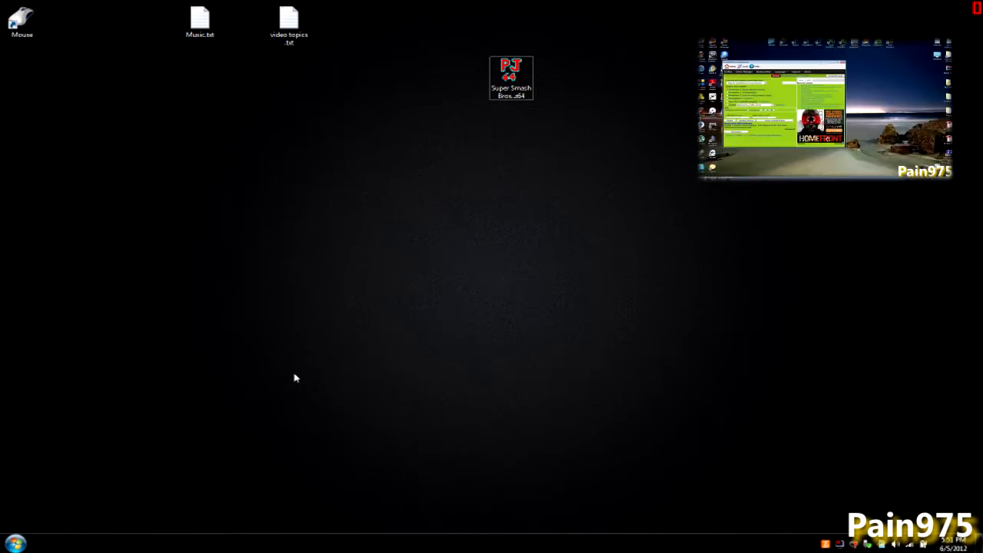
Launch MotioninJoy DS3 Tool via a 'ds3' search, confirm the DualShock 3 is listed, and close it.
{"action": "left_click", "coordinate": [13, 544]}
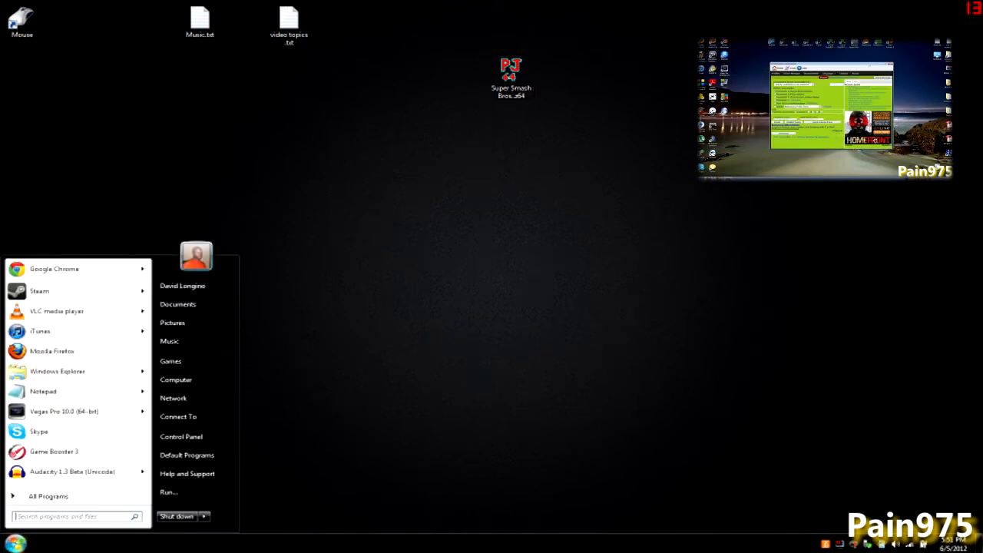
{"action": "type", "text": "ds3"}
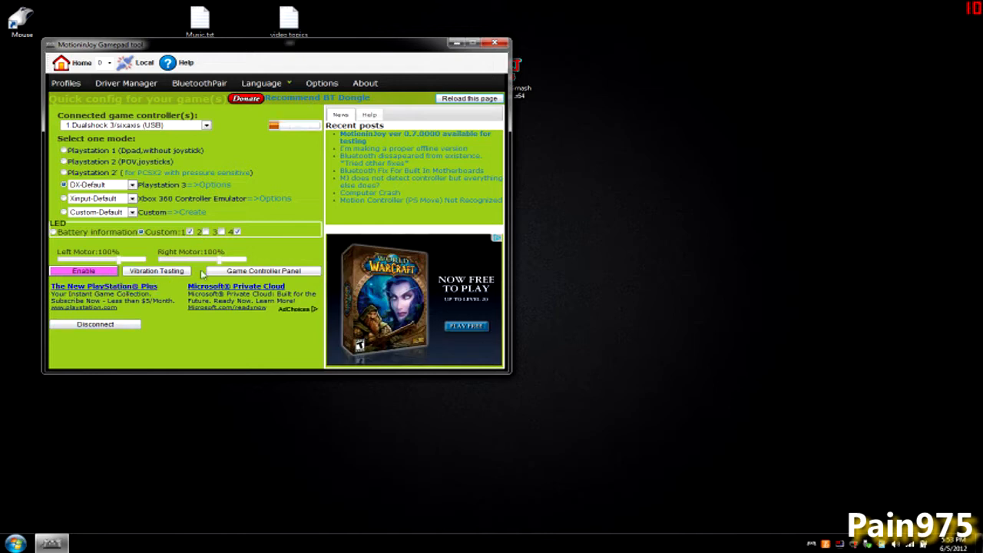
{"action": "left_click", "coordinate": [264, 271]}
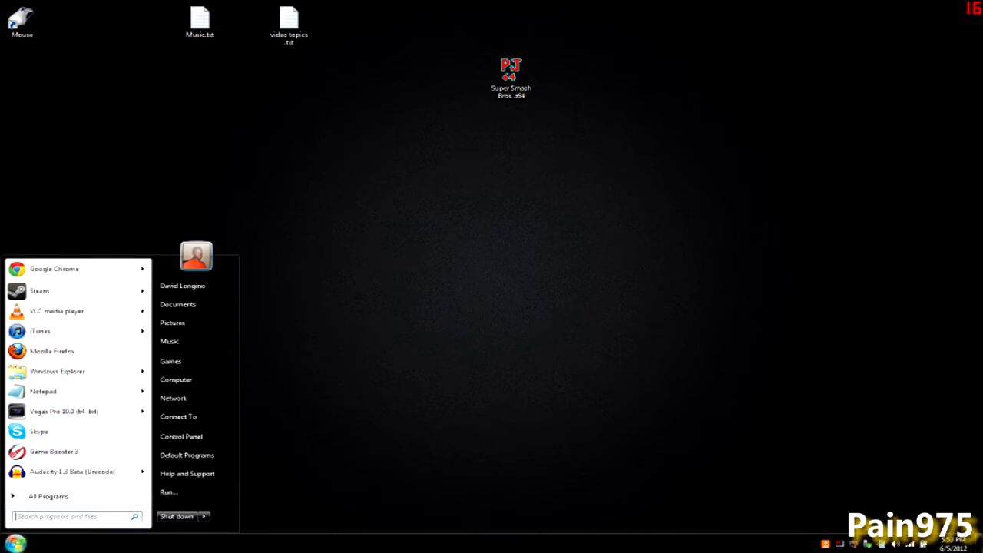
Launch Project64 and confirm Jabo's DirectInput7 as the input plugin in Settings.
{"action": "type", "text": "project"}
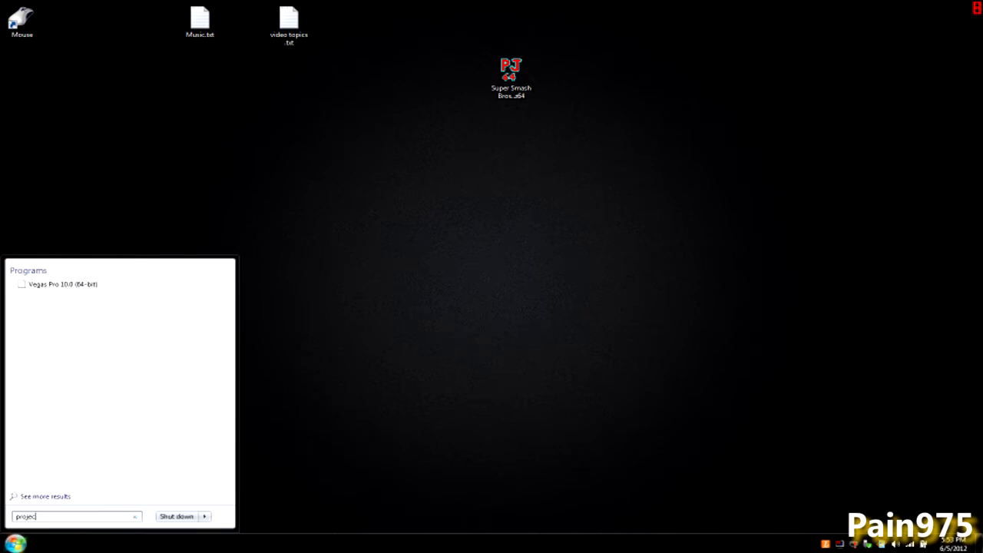
{"action": "left_click", "coordinate": [61, 283]}
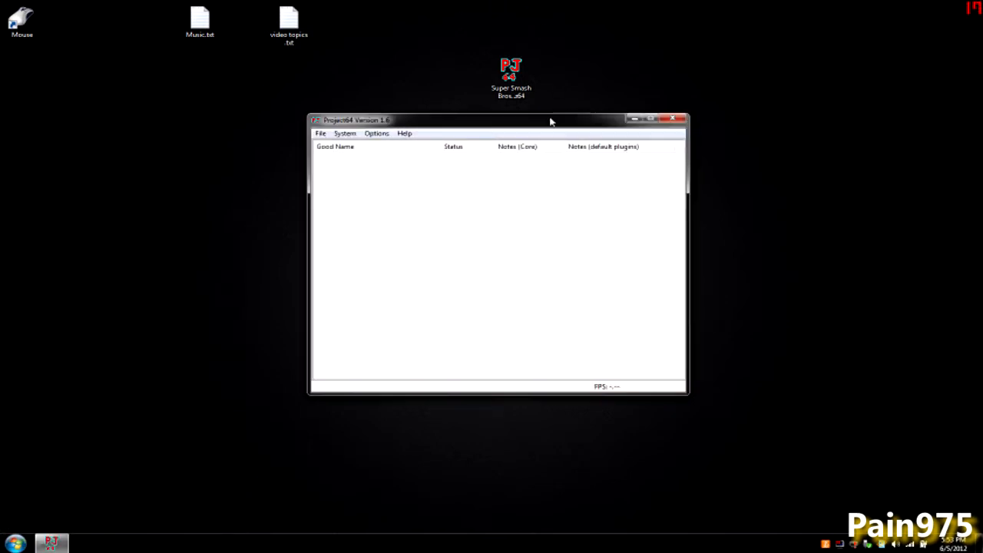
{"action": "left_click", "coordinate": [376, 132]}
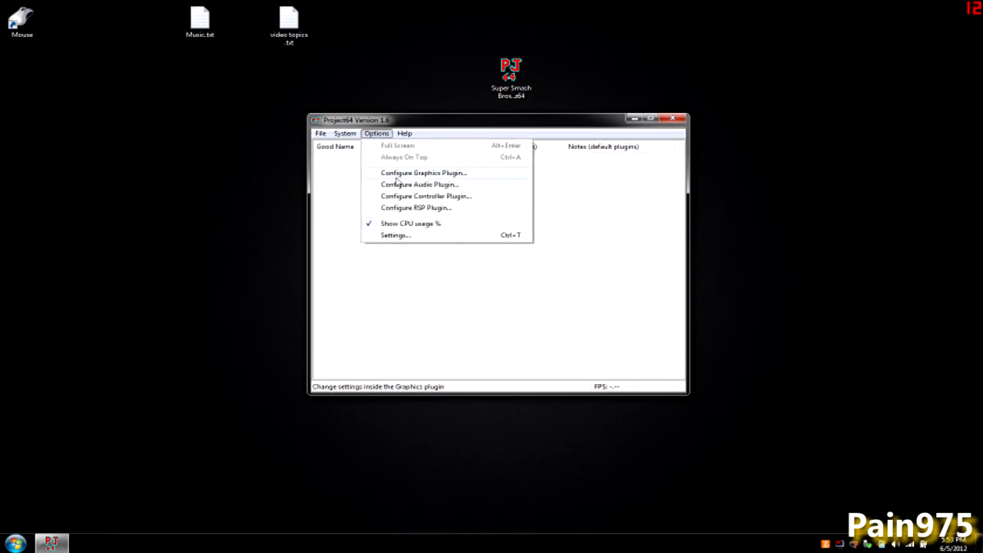
{"action": "mouse_move", "coordinate": [418, 197]}
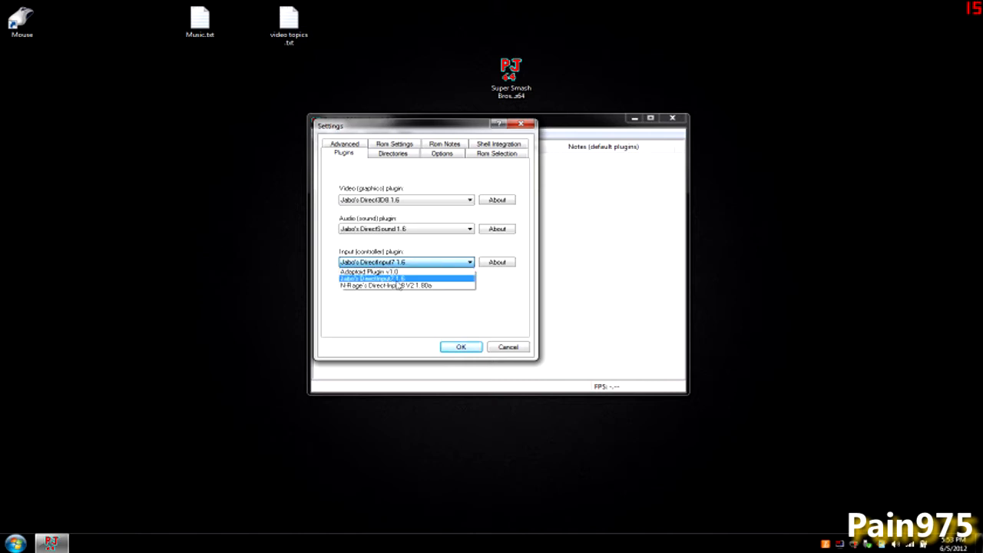
{"action": "left_click", "coordinate": [405, 278]}
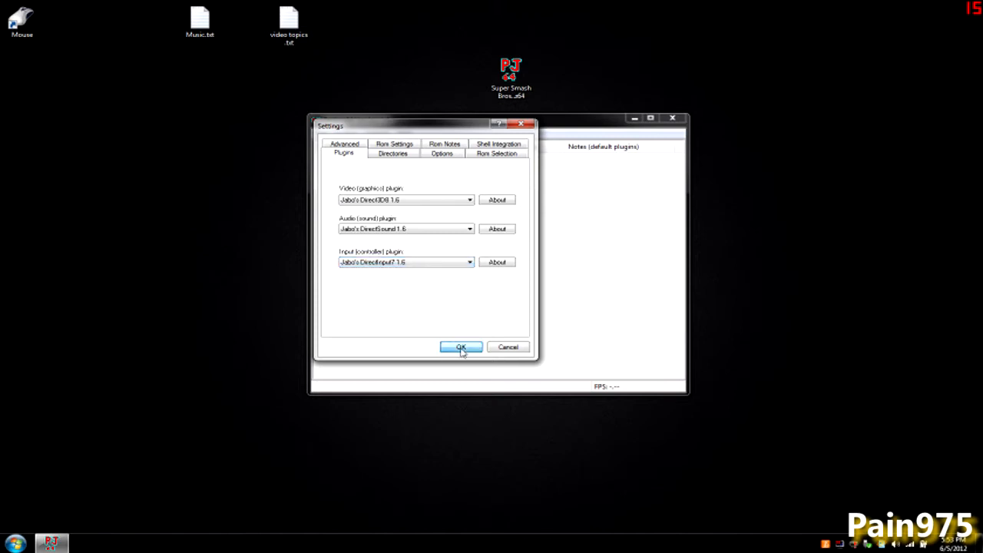
{"action": "left_click", "coordinate": [461, 347]}
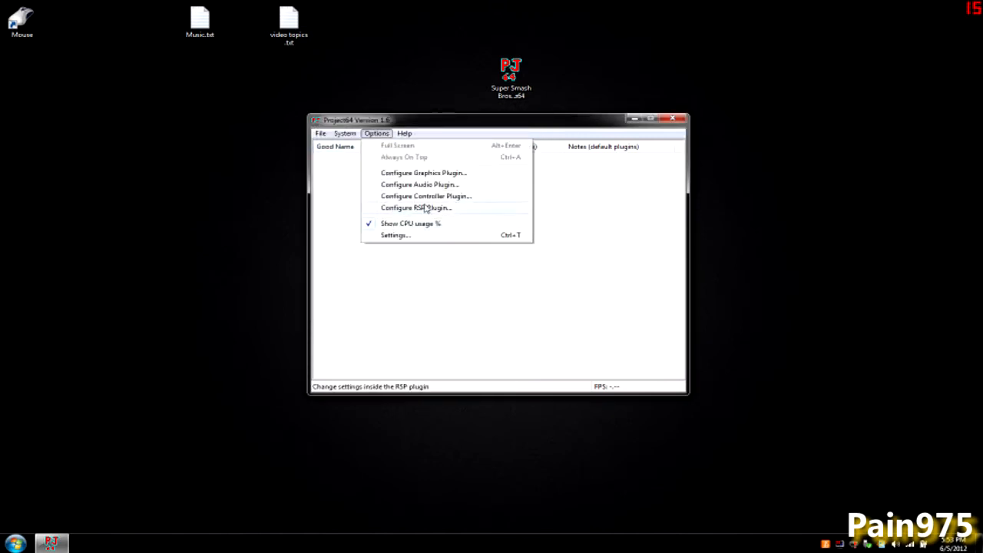
Bring up Player 1's controller configuration and the Start program list for a browser.
{"action": "left_click", "coordinate": [426, 197]}
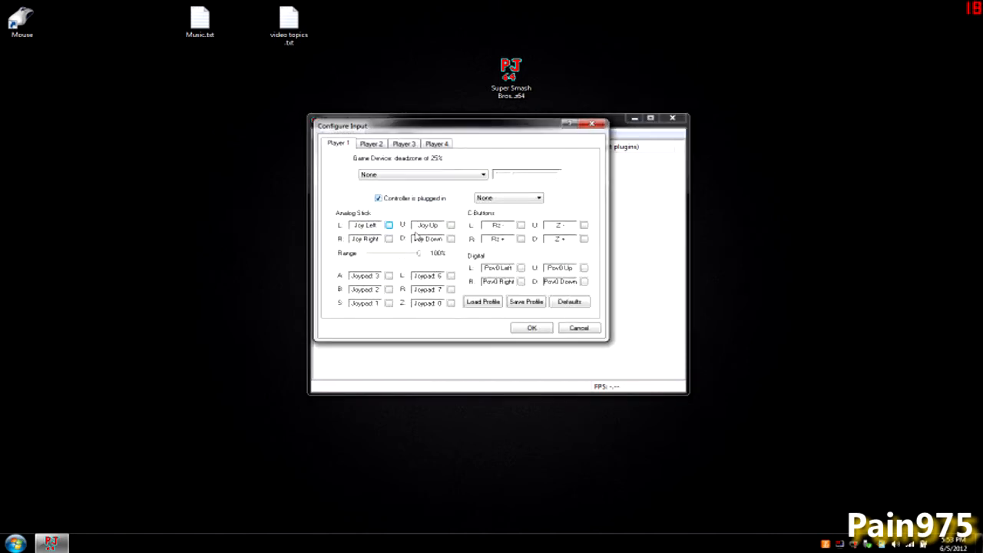
{"action": "left_click", "coordinate": [14, 543]}
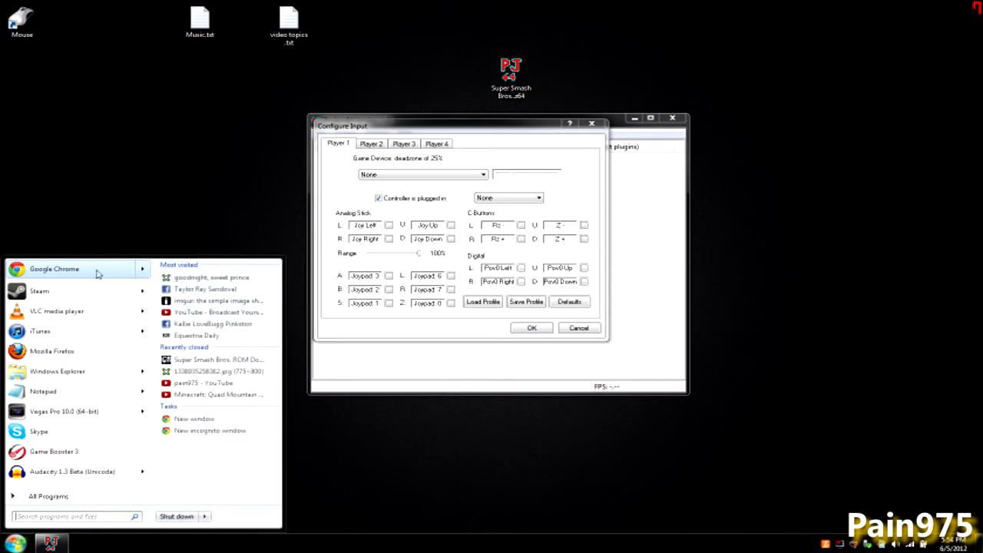
Search Google Images in Chrome for 'ps3 controller' and 'n64 controller'.
{"action": "left_click", "coordinate": [54, 269]}
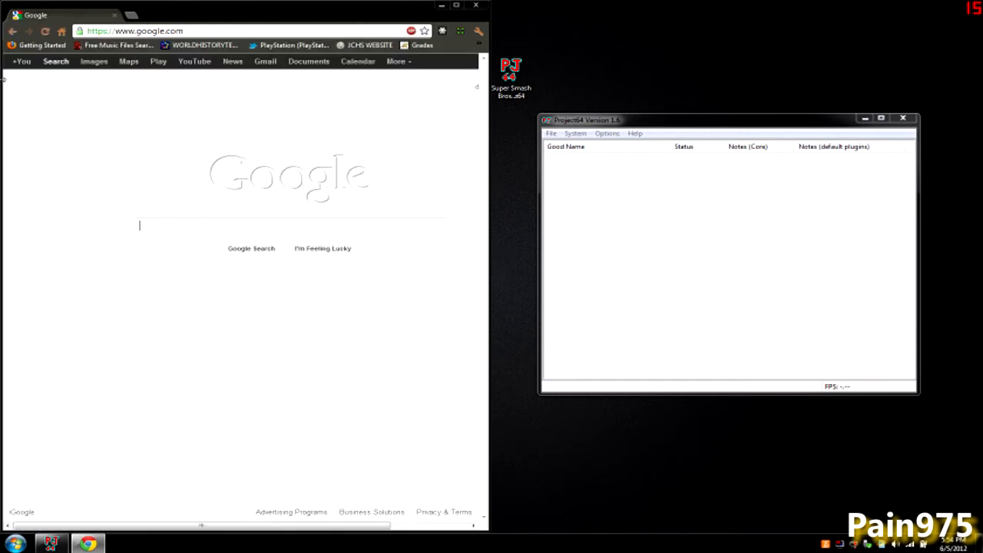
{"action": "left_click", "coordinate": [94, 61]}
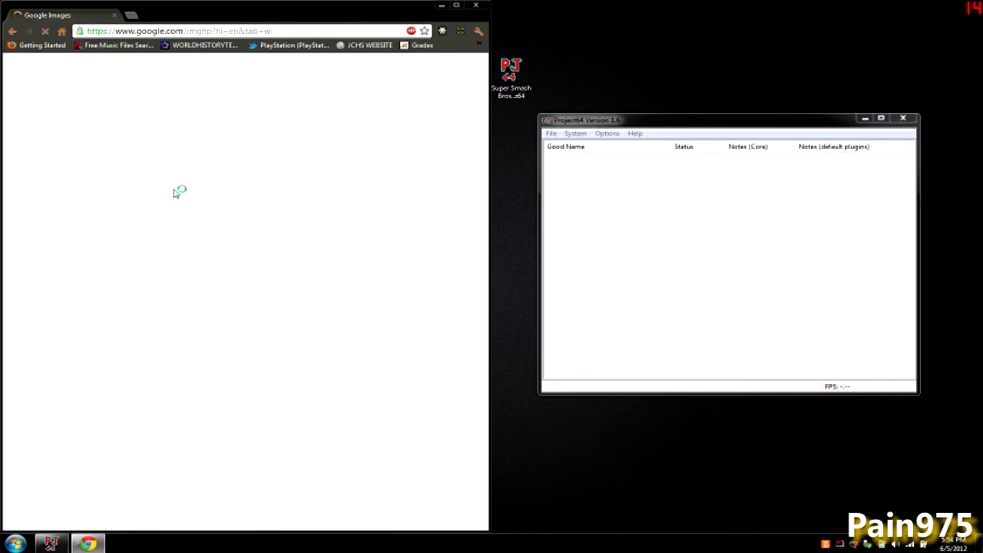
{"action": "type", "text": "ps3 controller"}
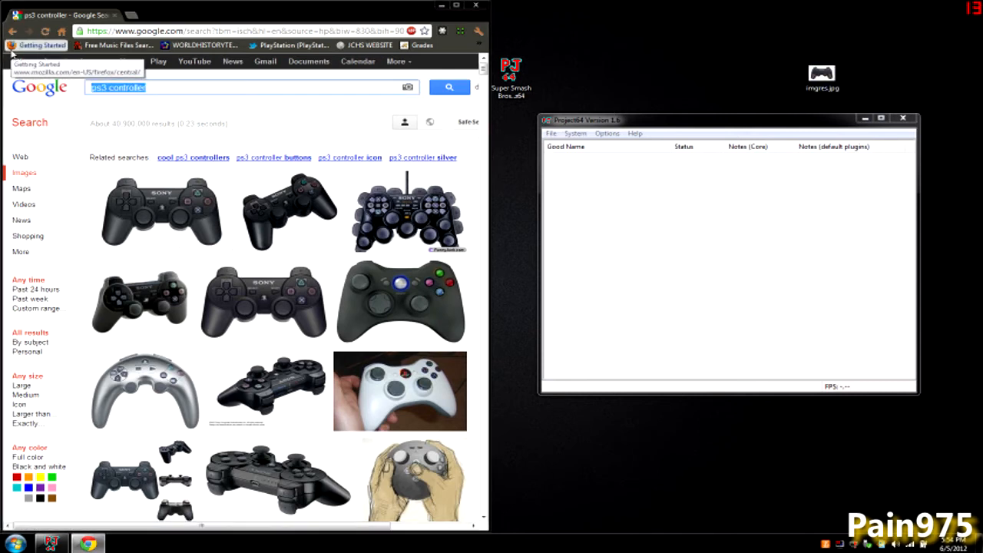
{"action": "type", "text": "n64 control"}
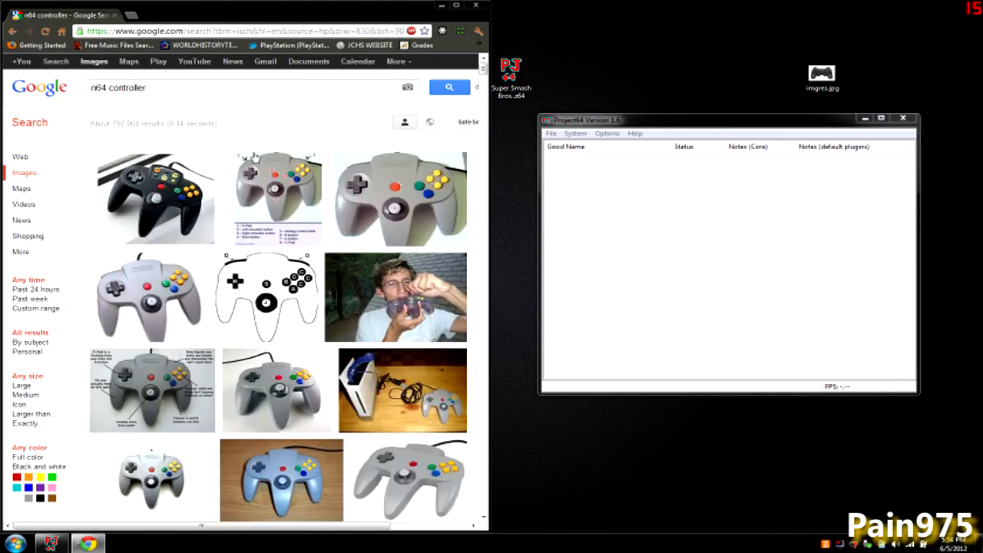
{"action": "mouse_move", "coordinate": [295, 427]}
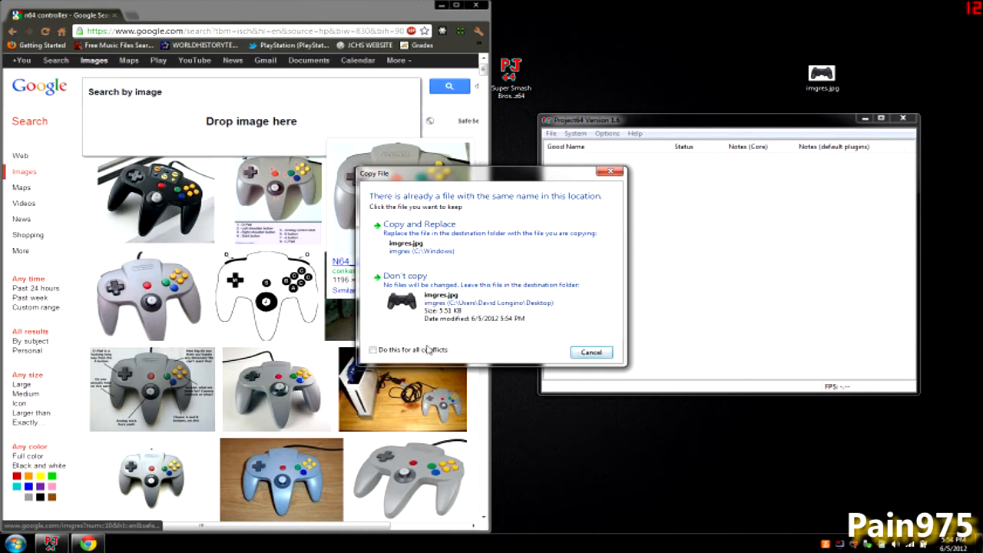
Save the controller images to the desktop, resolving the duplicate name, and view the PS3 picture.
{"action": "left_click", "coordinate": [590, 352]}
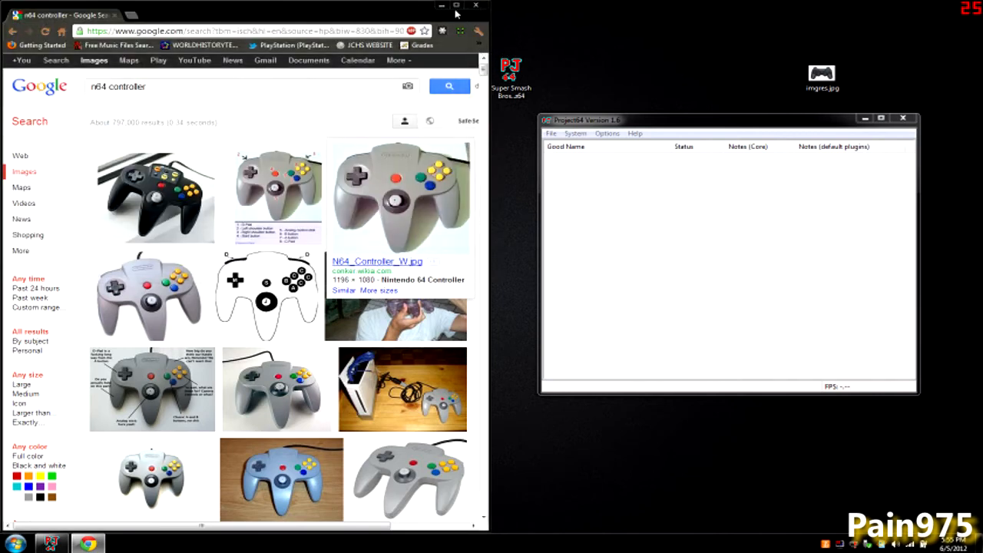
{"action": "left_click", "coordinate": [476, 6]}
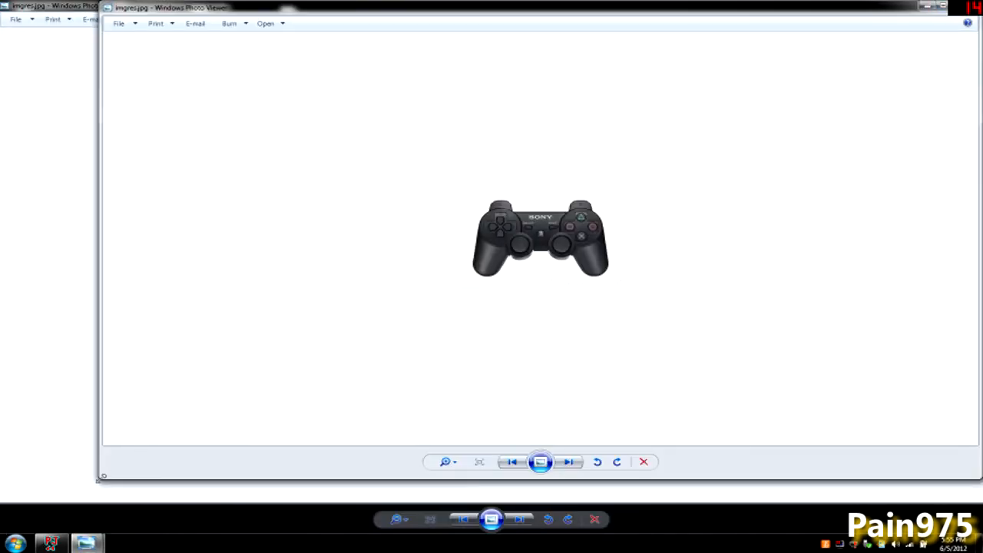
Arrange the PS3 and N64 controller pictures in small windows beside Project64.
{"action": "left_click", "coordinate": [568, 461]}
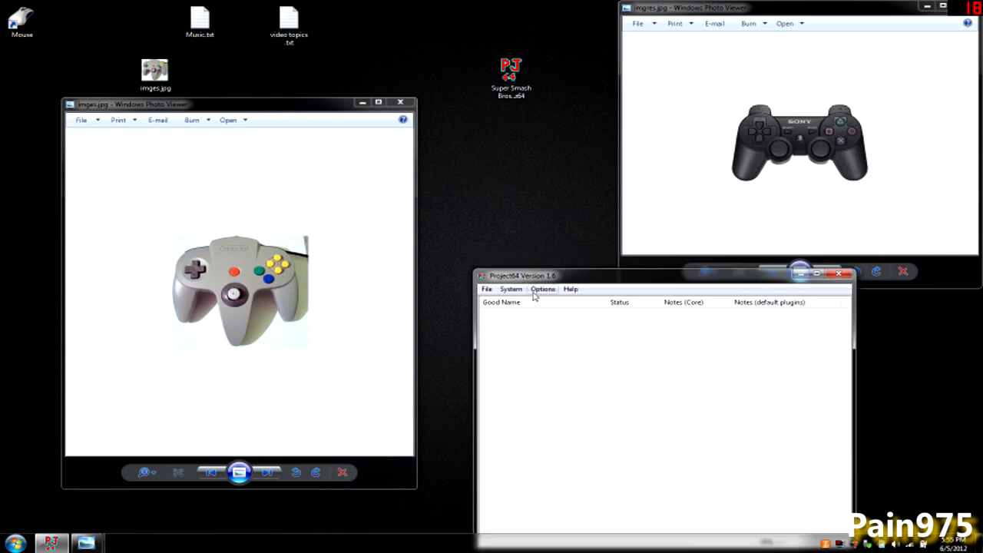
{"action": "left_click", "coordinate": [543, 288]}
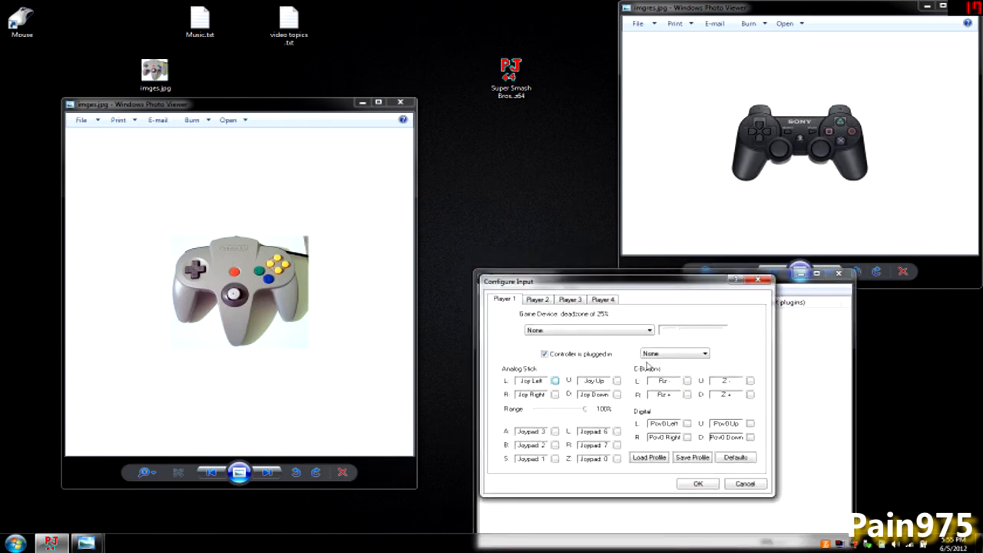
Set Player 1's game device to MotioninJoy Virtual Game Controller, then load the Super Smash Bros ROM.
{"action": "left_click", "coordinate": [555, 381]}
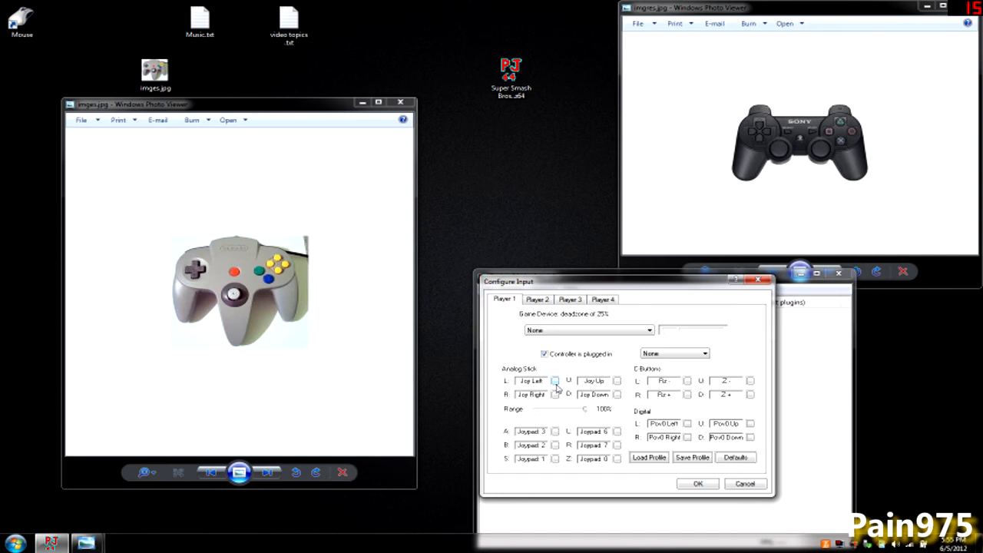
{"action": "left_click", "coordinate": [556, 381]}
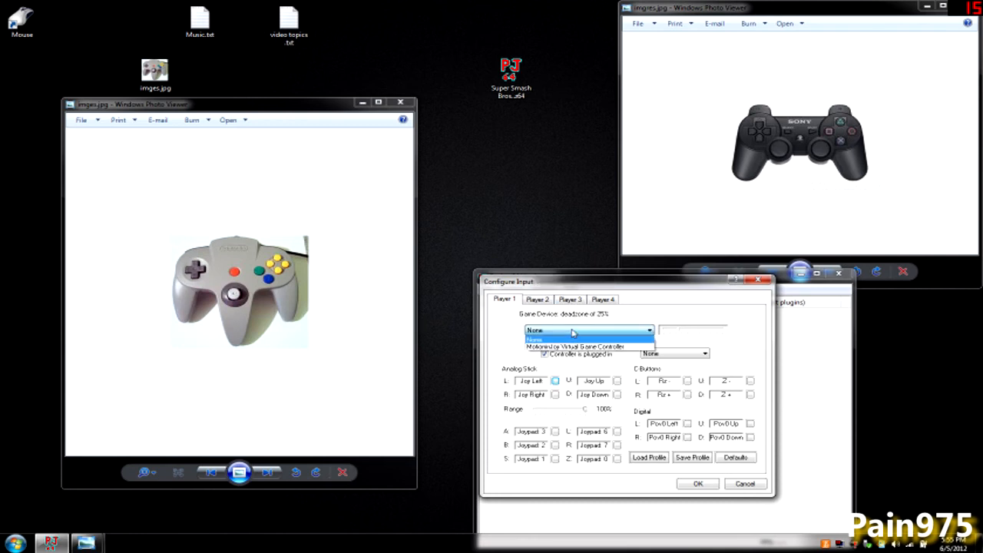
{"action": "left_click", "coordinate": [583, 340]}
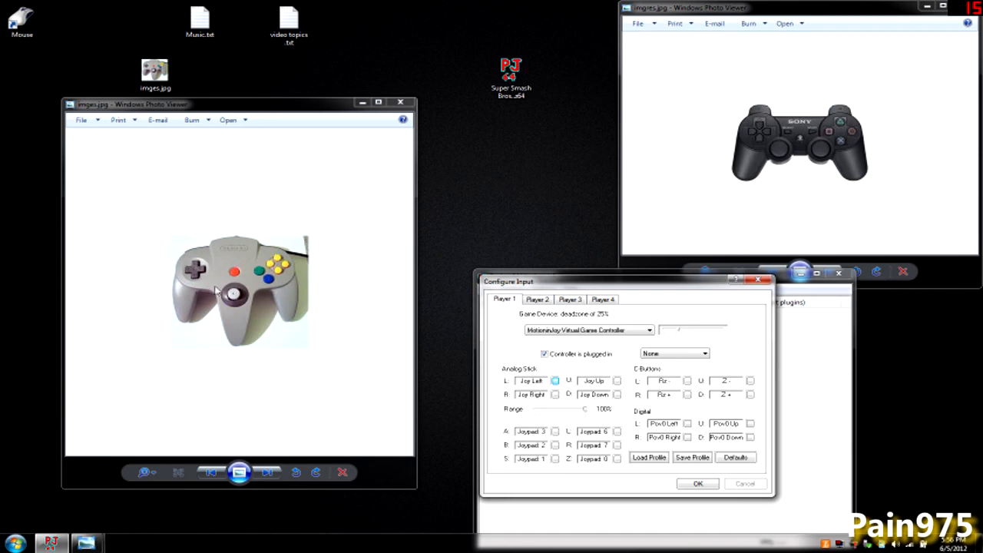
{"action": "mouse_move", "coordinate": [12, 289]}
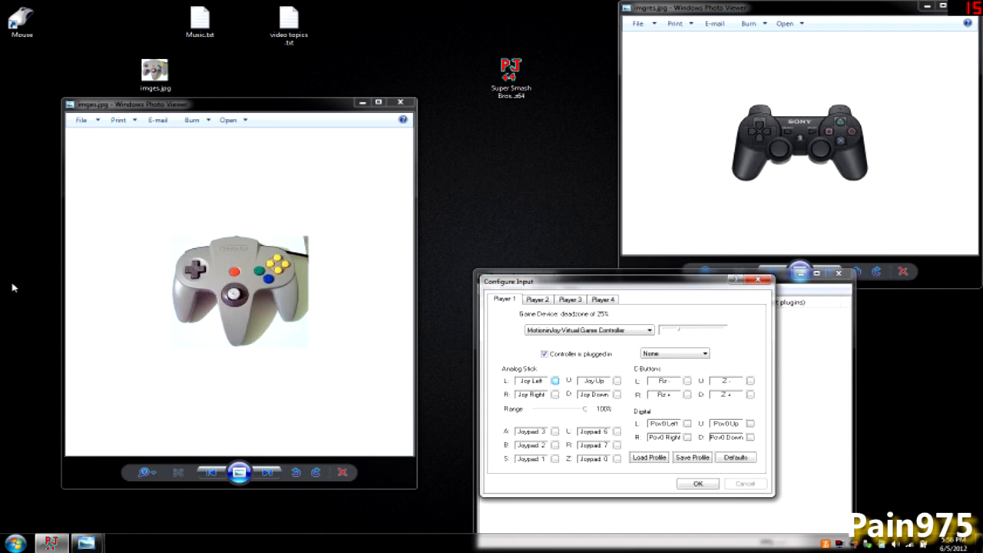
{"action": "mouse_move", "coordinate": [223, 304]}
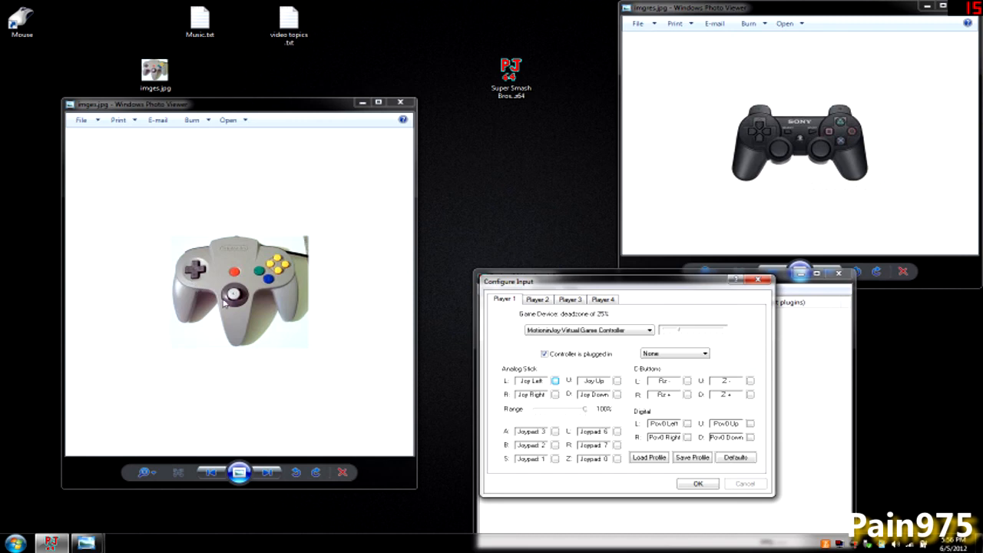
{"action": "mouse_move", "coordinate": [528, 338]}
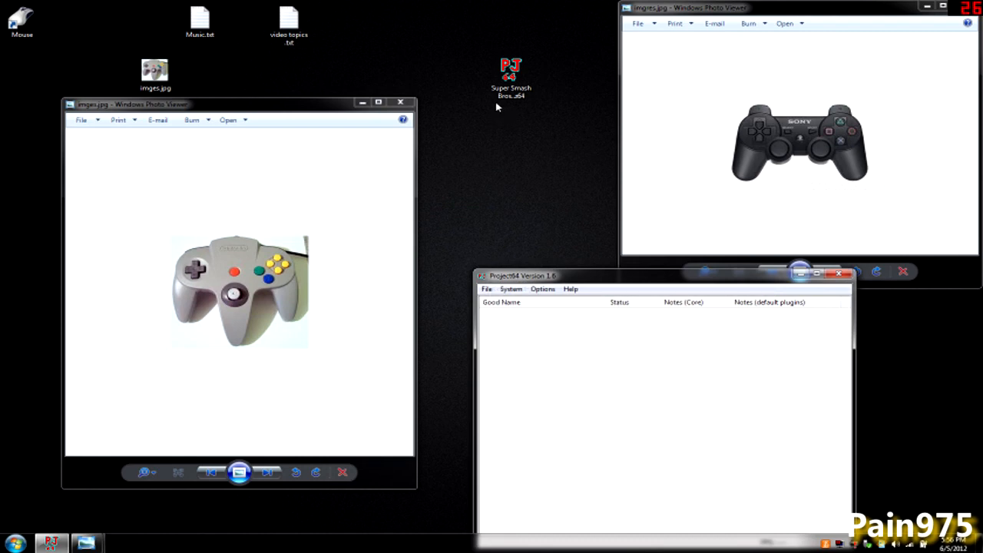
{"action": "left_click_drag", "start_coordinate": [510, 76], "coordinate": [556, 131]}
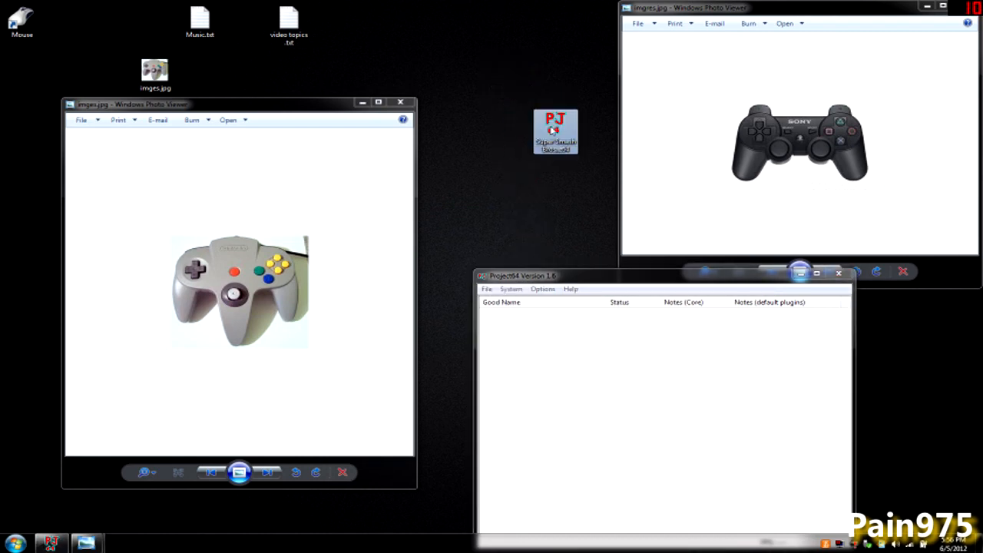